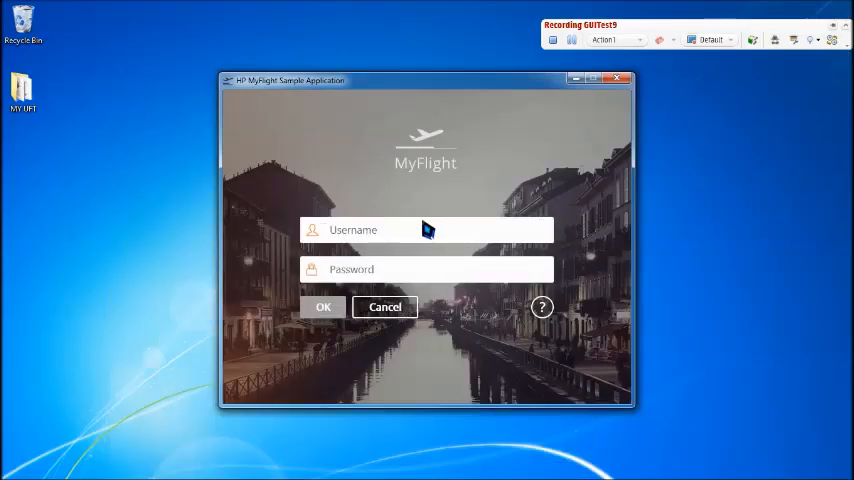
# Log in to MyFlight as John Smith with the username and password.
pyautogui.write('john')
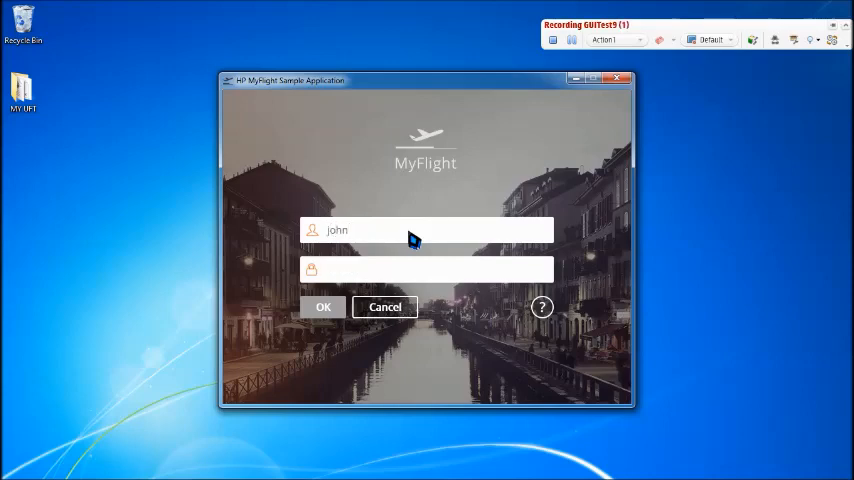
pyautogui.click(324, 308)
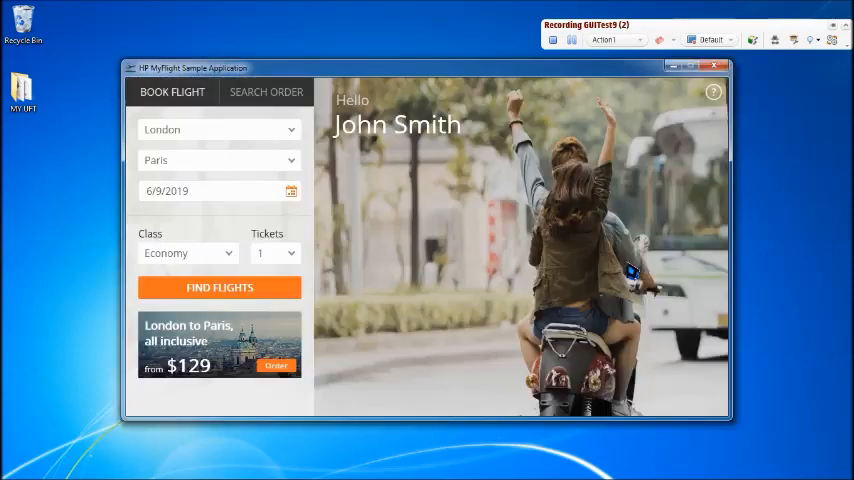
pyautogui.moveTo(328, 232)
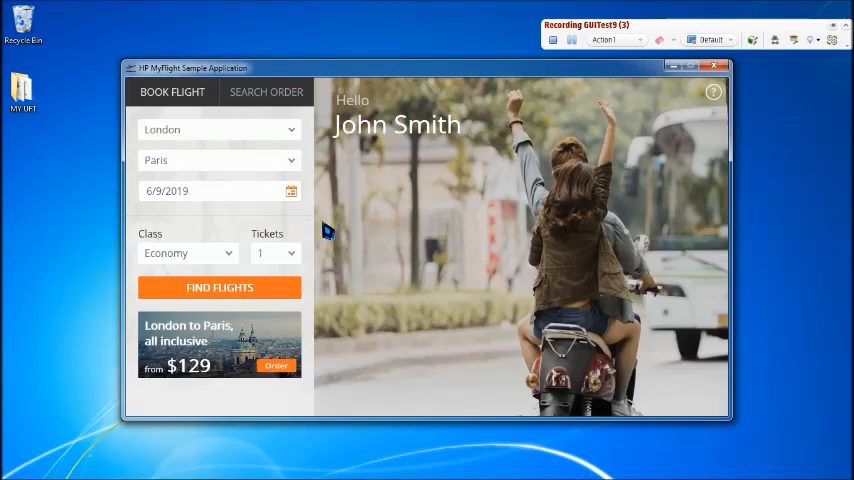
pyautogui.moveTo(312, 232)
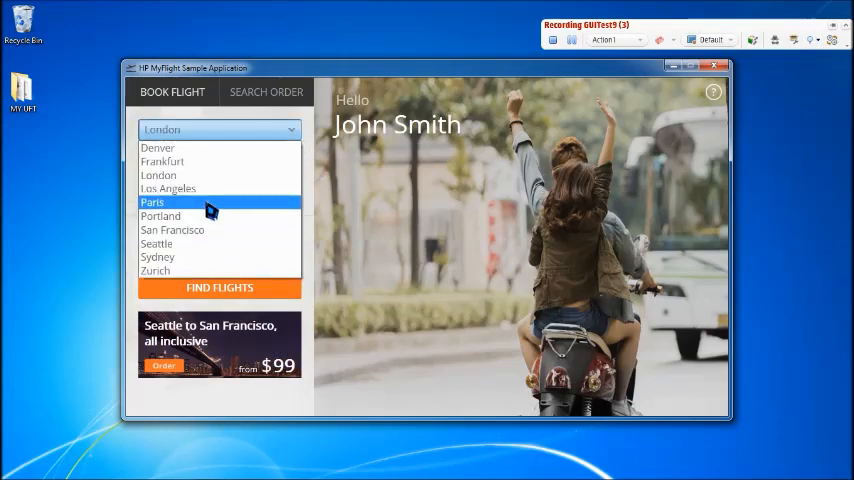
# Choose Portland as the From city and Sydney as the To city for the search.
pyautogui.click(152, 202)
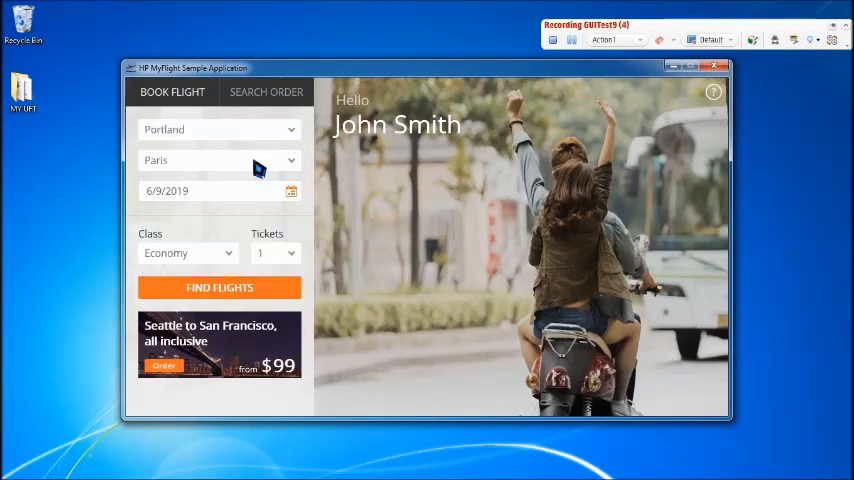
pyautogui.click(220, 160)
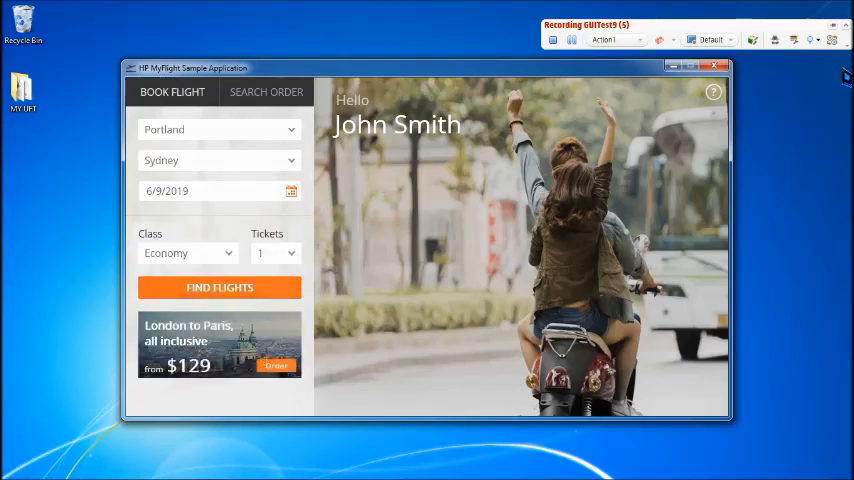
pyautogui.click(808, 40)
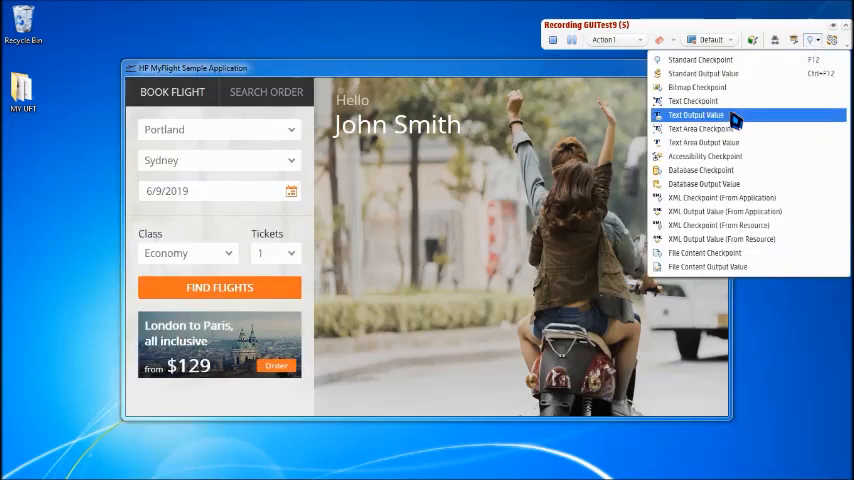
pyautogui.moveTo(724, 122)
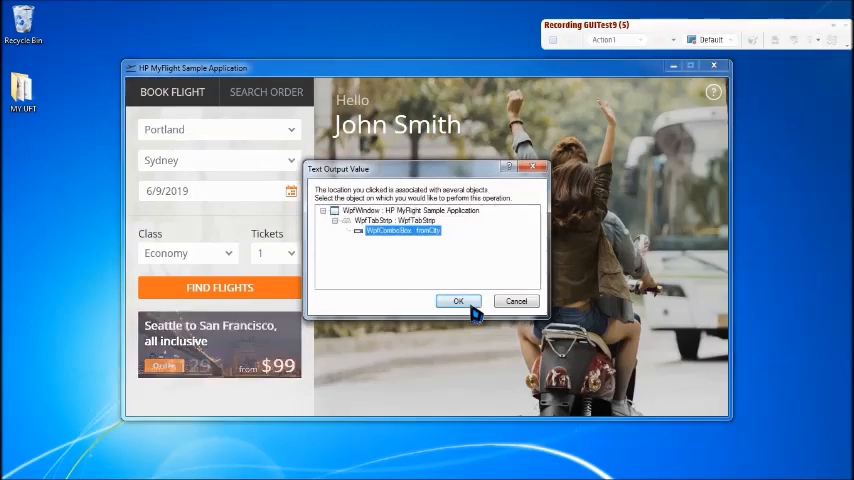
# Add a text output value on the fromCity combo box stored in global column fly_from.
pyautogui.click(458, 300)
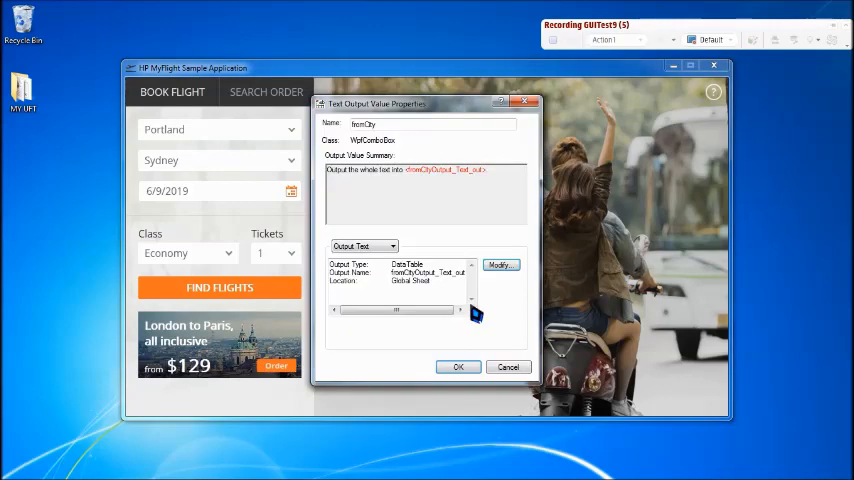
pyautogui.moveTo(498, 176)
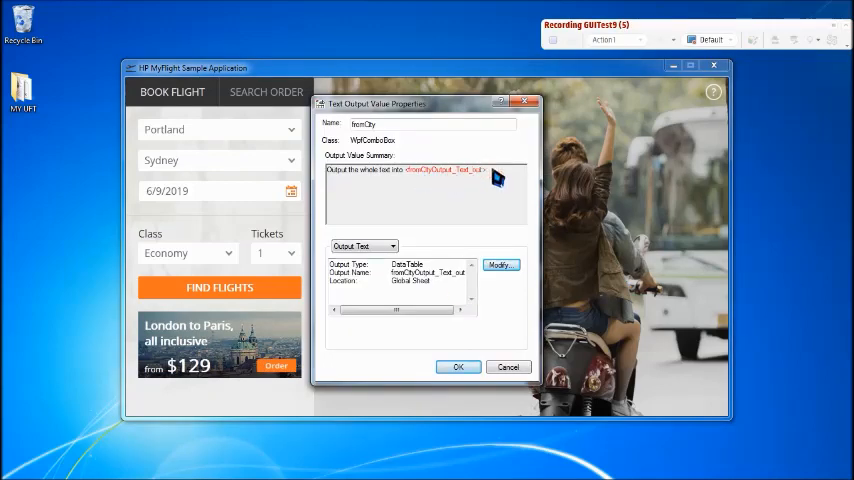
pyautogui.click(500, 264)
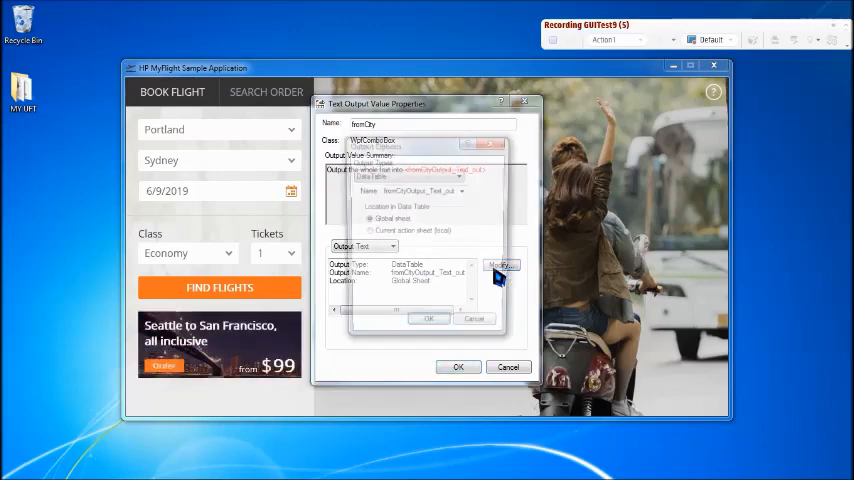
pyautogui.click(502, 264)
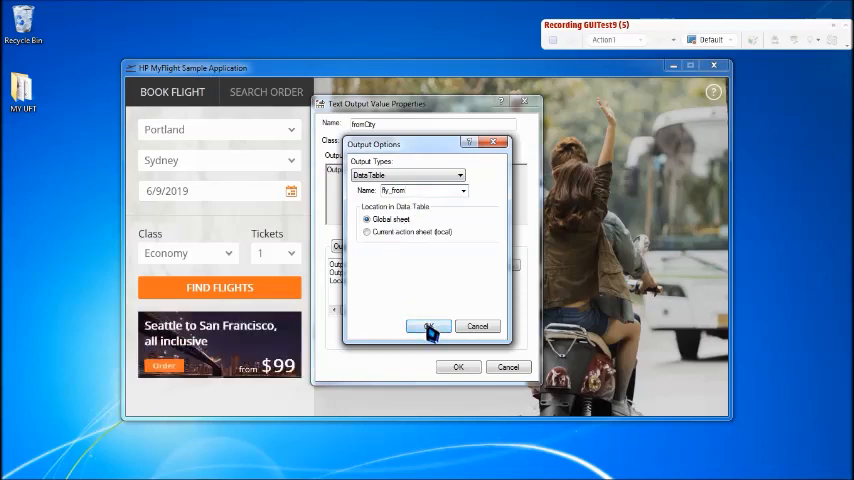
pyautogui.click(428, 326)
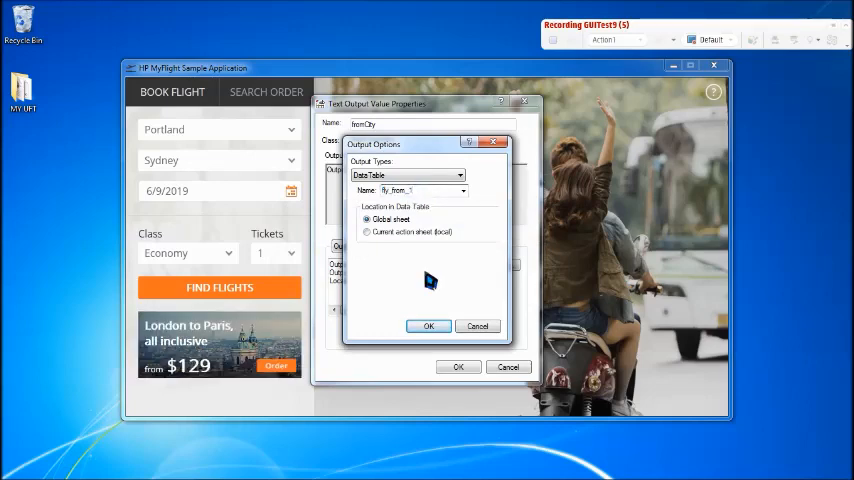
pyautogui.click(428, 326)
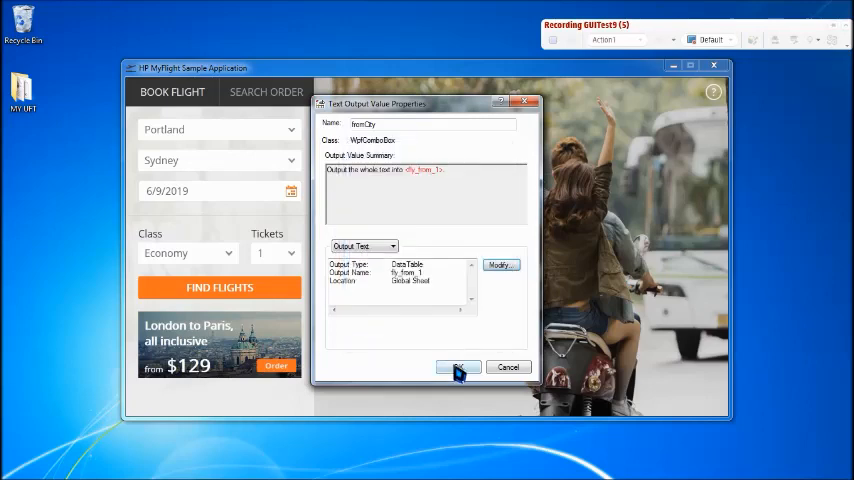
# Save the fromCity output and add a toCity text output value stored in column fly_to.
pyautogui.click(458, 368)
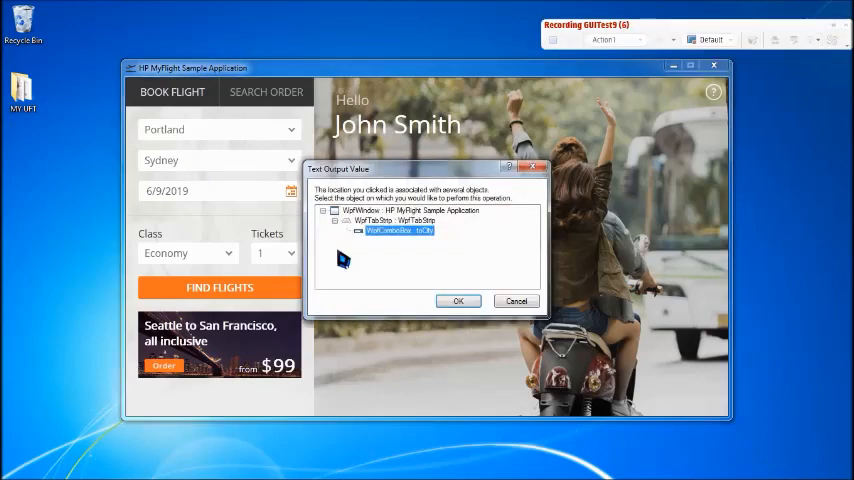
pyautogui.click(458, 300)
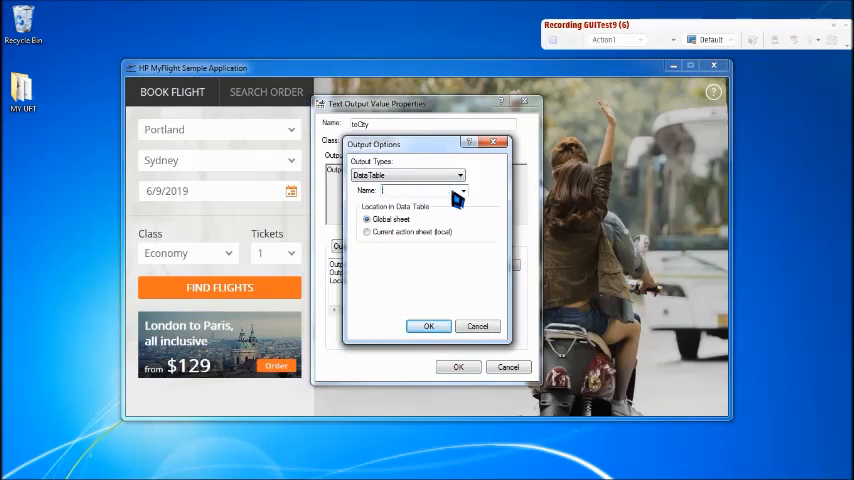
pyautogui.write('fly_to_1')
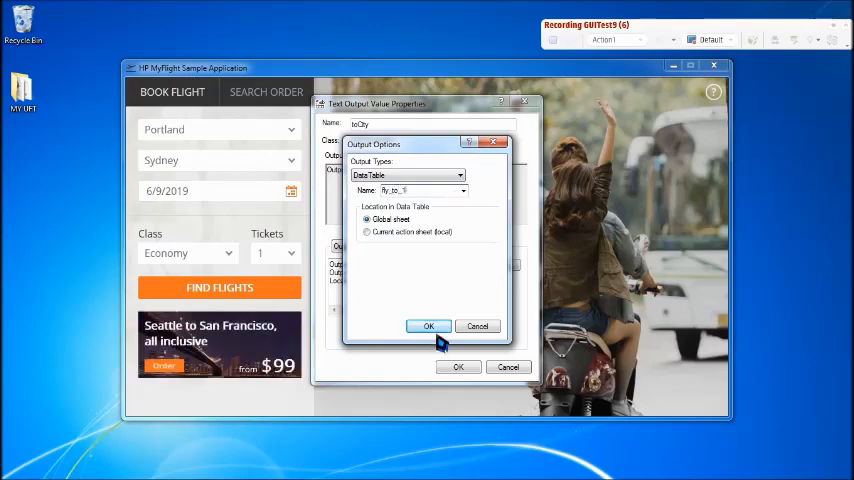
pyautogui.click(428, 326)
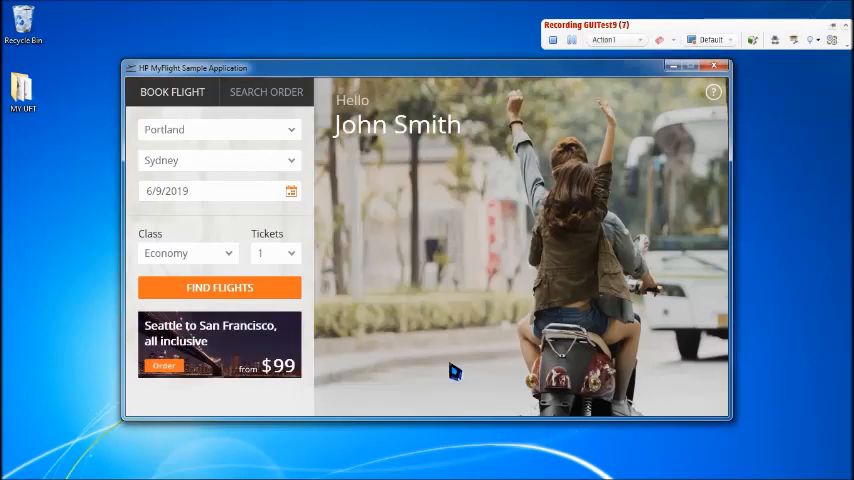
# Delete the duplicate data table columns, keeping fly_from_1 and fly_to_1, and run the test.
pyautogui.click(716, 66)
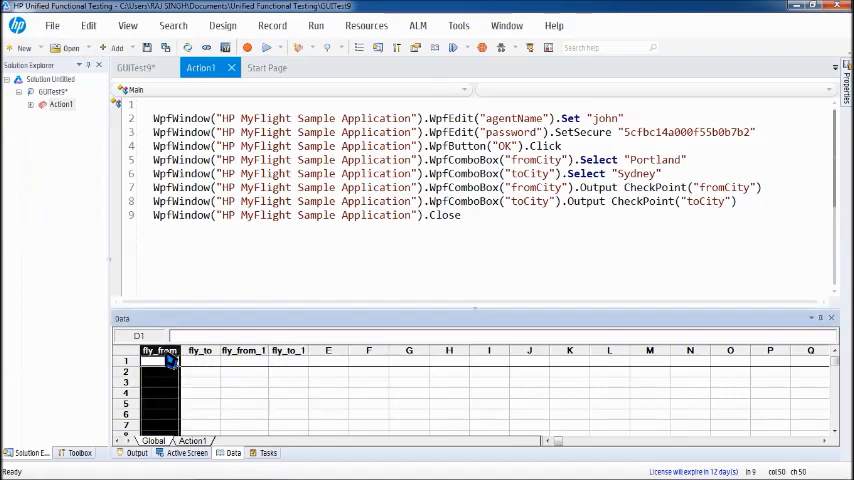
pyautogui.rightClick(138, 360)
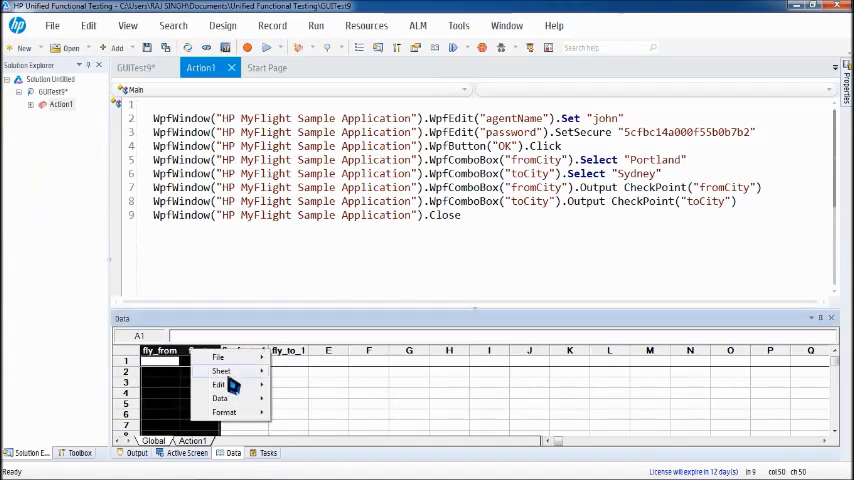
pyautogui.click(220, 384)
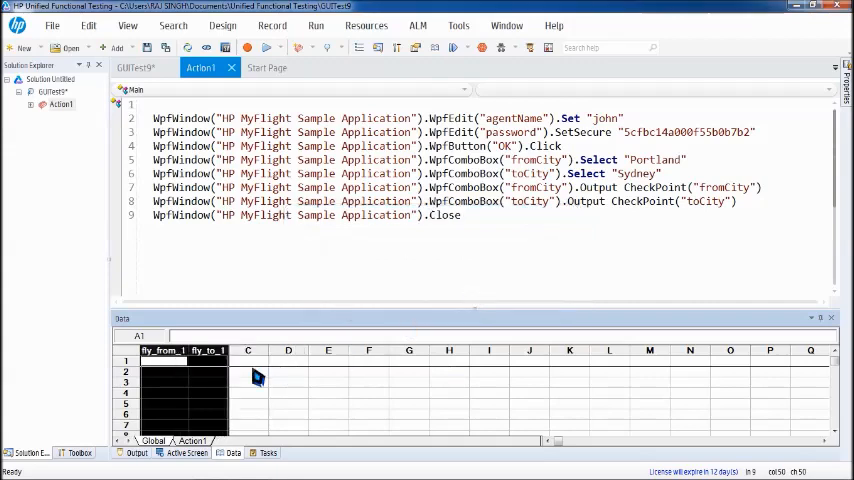
pyautogui.click(248, 372)
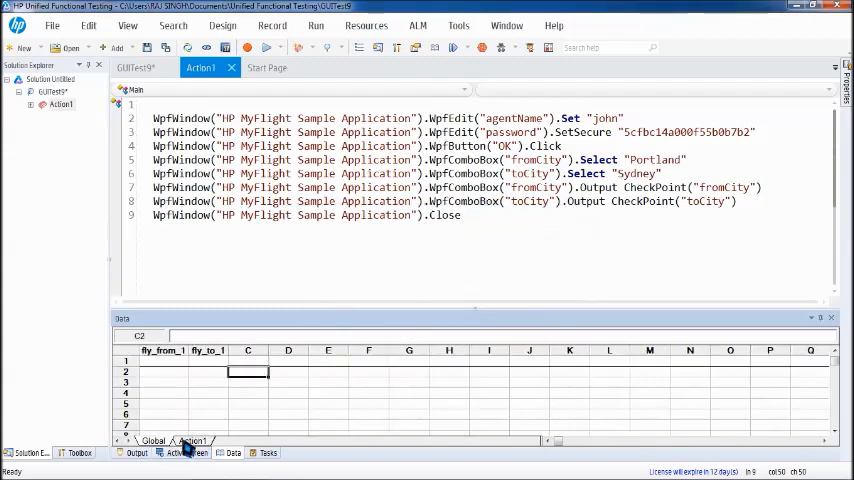
pyautogui.click(152, 440)
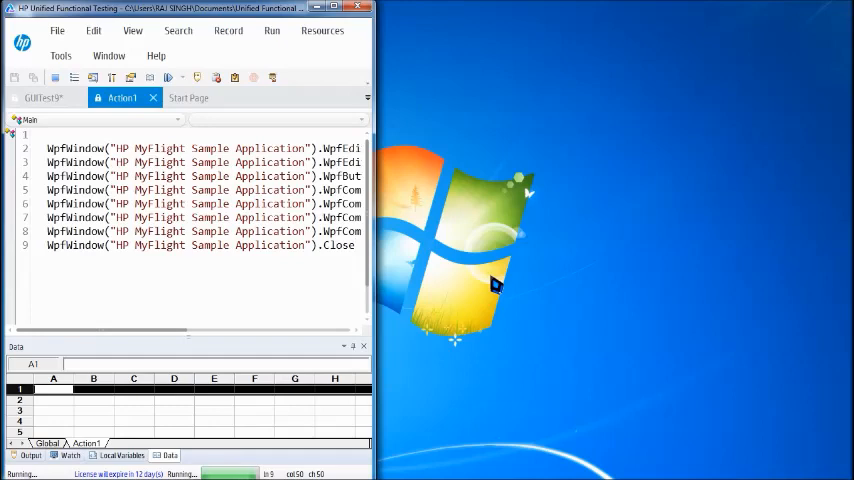
# View the run's executive summary and captured Data, then return to the script.
pyautogui.click(14, 468)
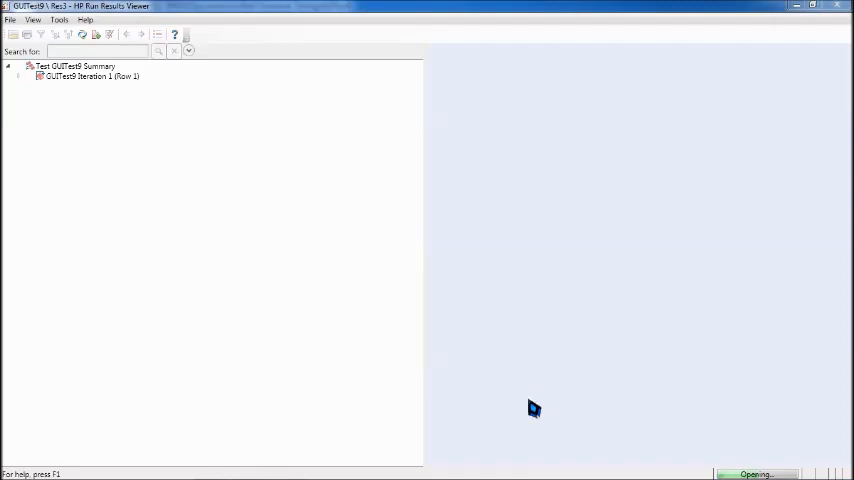
pyautogui.click(76, 66)
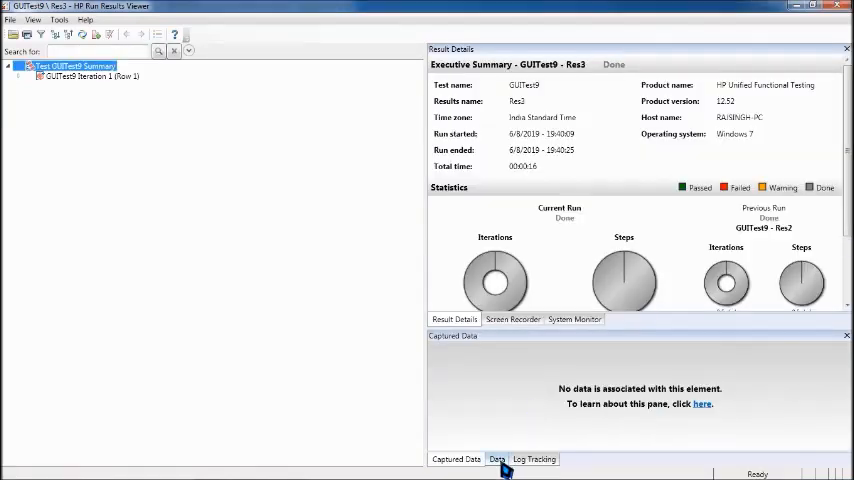
pyautogui.click(496, 460)
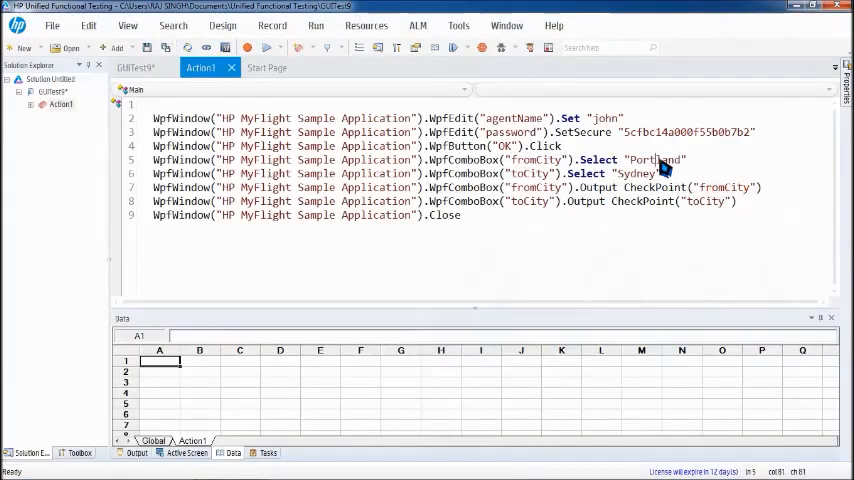
# Replace the script's Select city values with Paris and Denver.
pyautogui.doubleClick(652, 160)
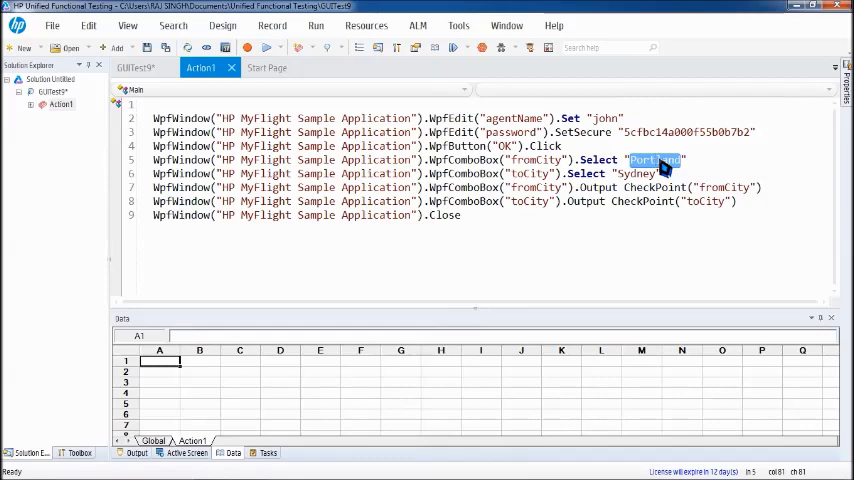
pyautogui.write('Paris')
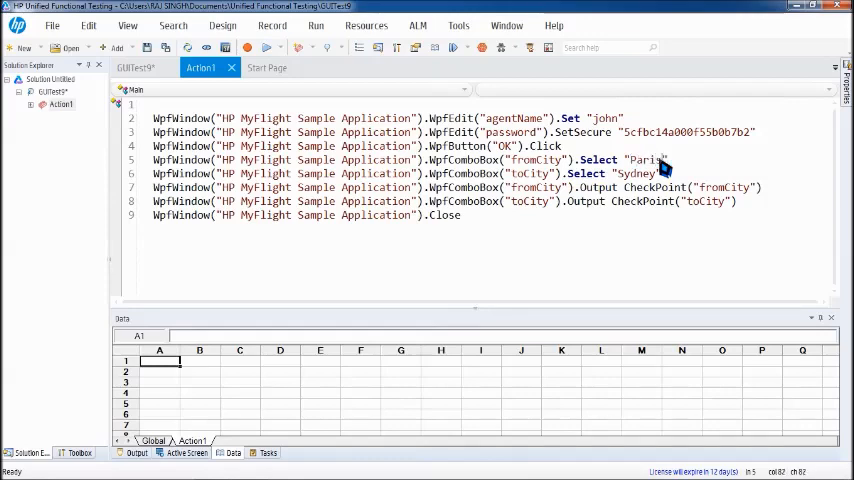
pyautogui.doubleClick(636, 172)
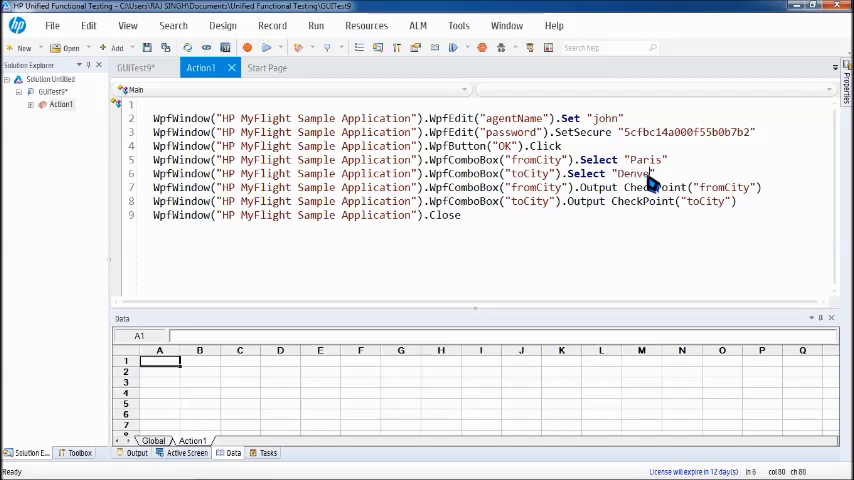
pyautogui.moveTo(244, 300)
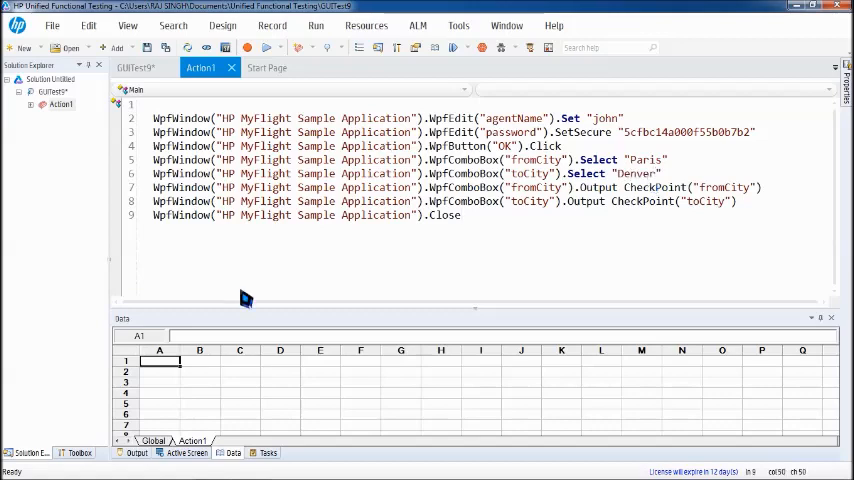
# Launch the MyFlight sample application and run the test again.
pyautogui.click(16, 468)
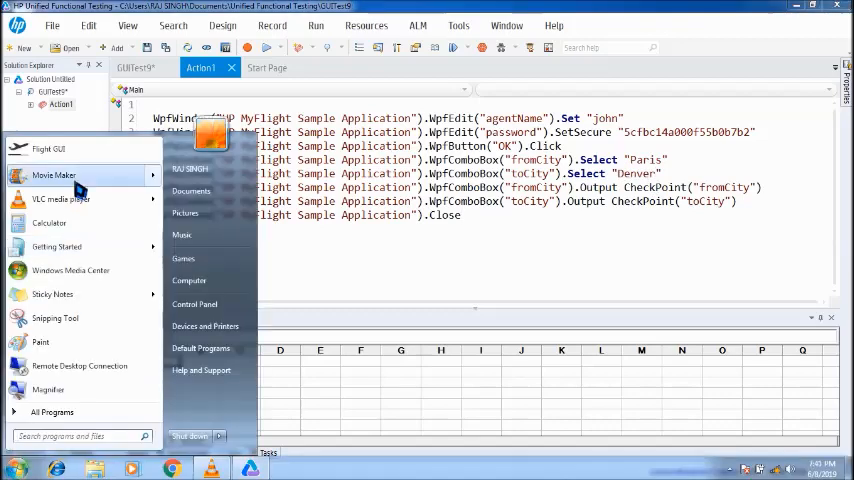
pyautogui.click(316, 24)
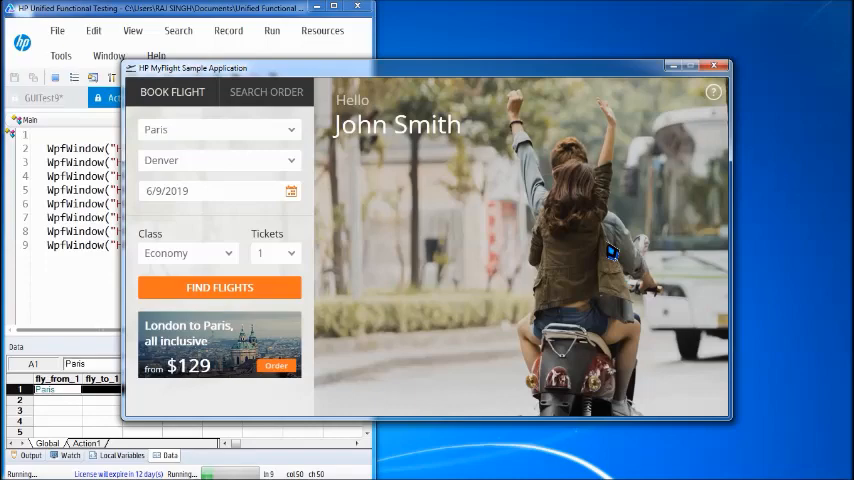
pyautogui.click(716, 68)
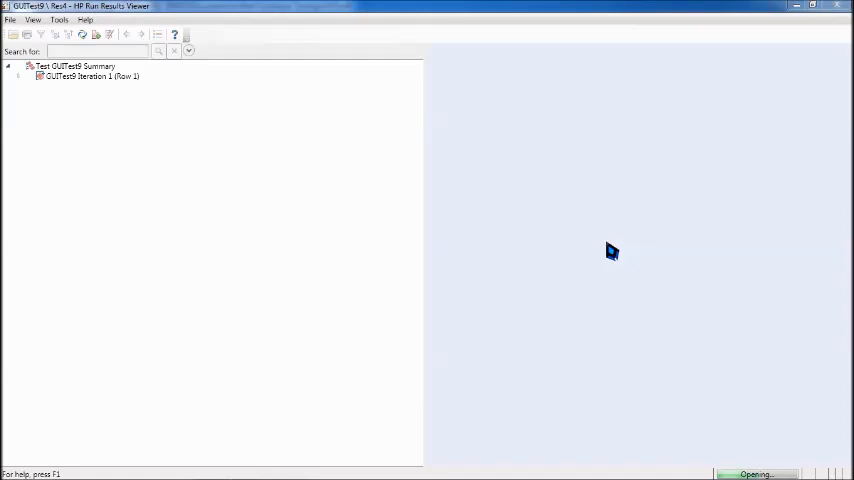
# Show the new run's Data table and check fly_from reads Paris and fly_to reads Denver.
pyautogui.click(74, 64)
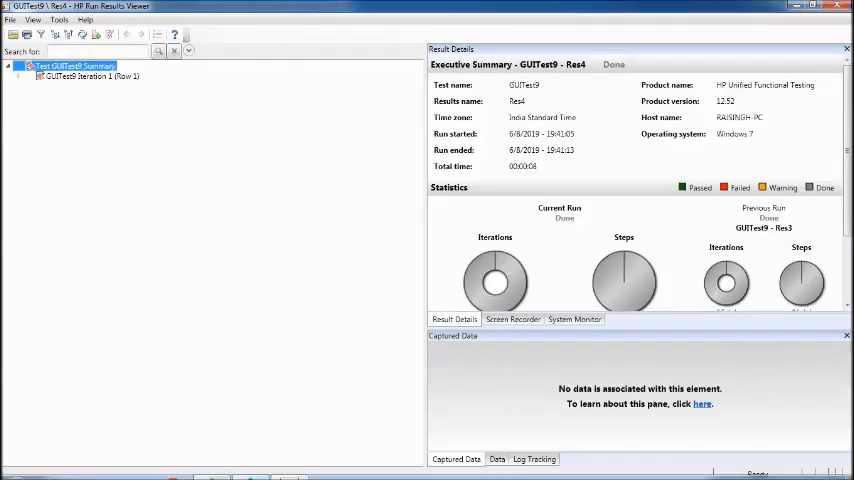
pyautogui.click(496, 460)
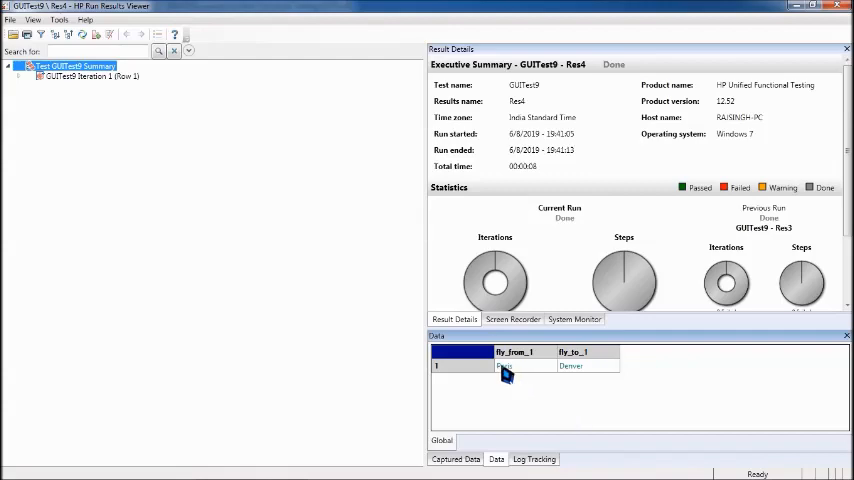
pyautogui.click(524, 364)
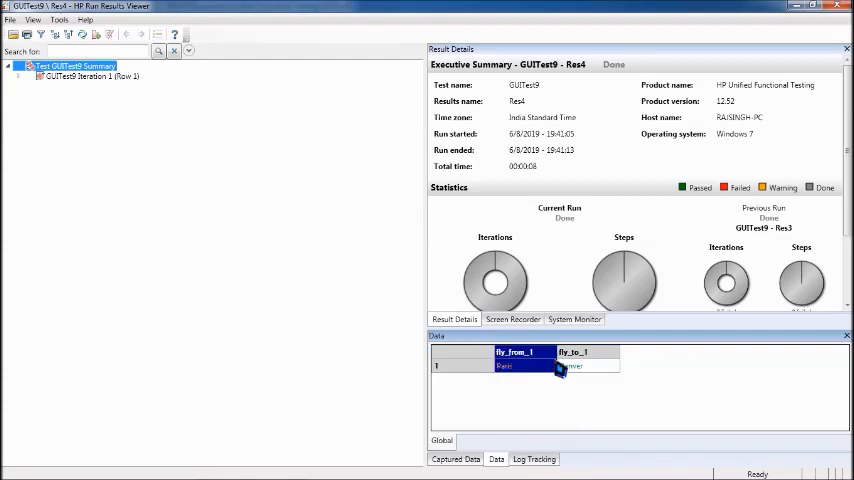
pyautogui.click(584, 364)
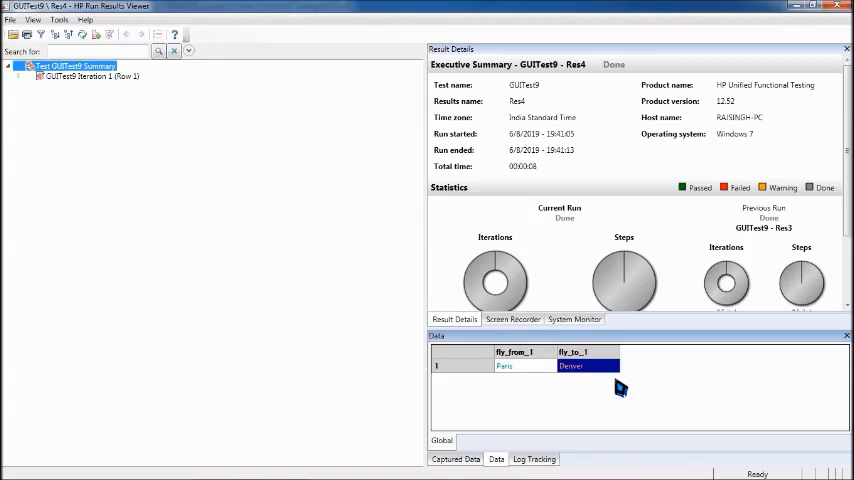